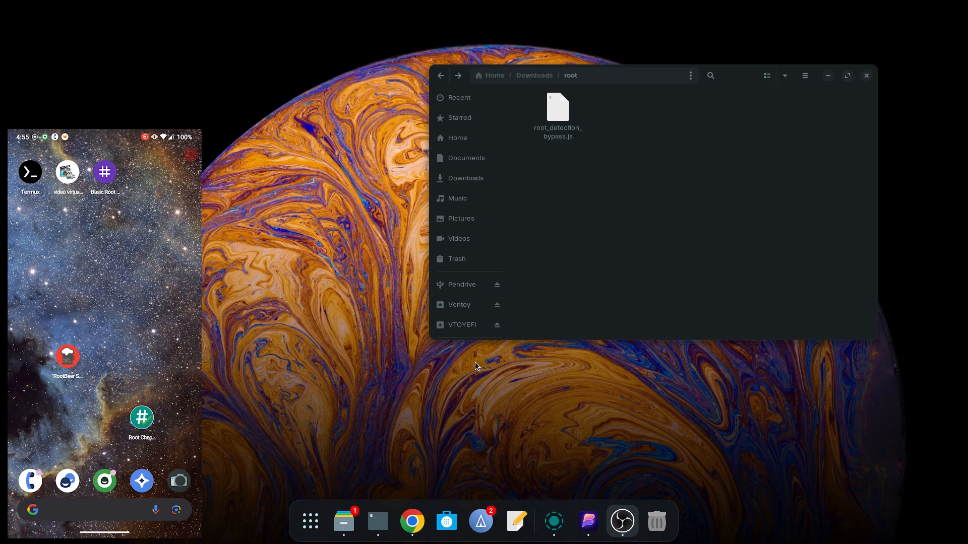
Step: Select root_detection_bypass.js in the Downloads root folder
left_click(556, 114)
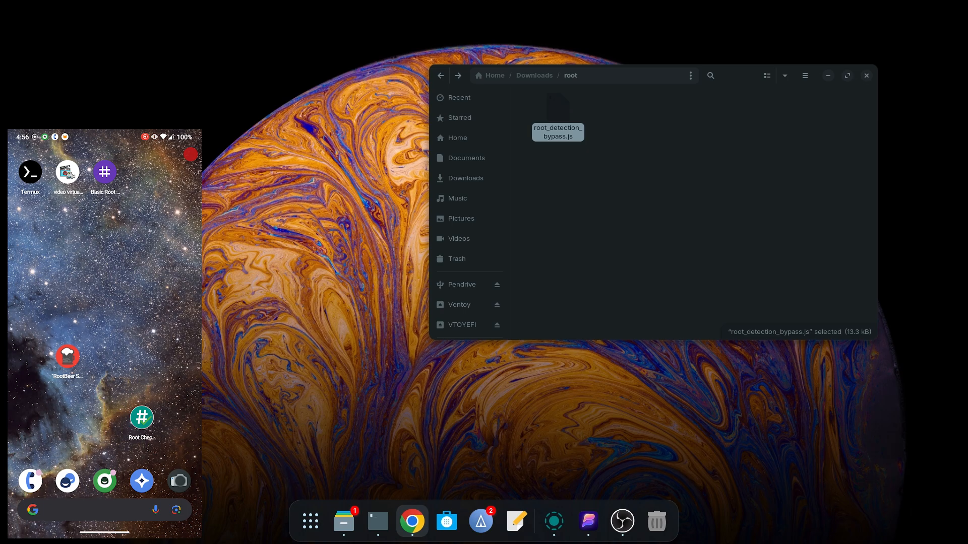
Step: Bring up the Android Root Detection Bypass - Frida Script GitHub repository in Chrome
left_click(412, 521)
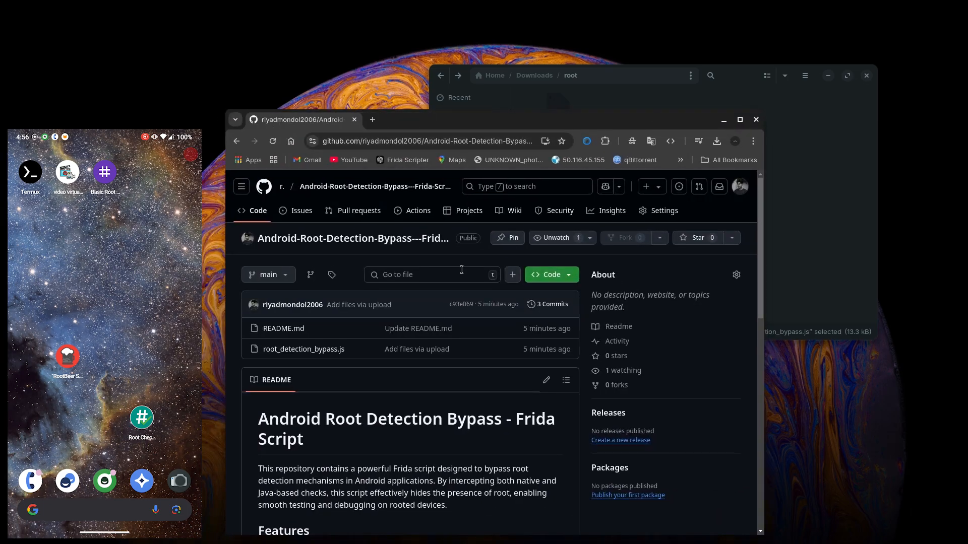
mouse_move(624, 118)
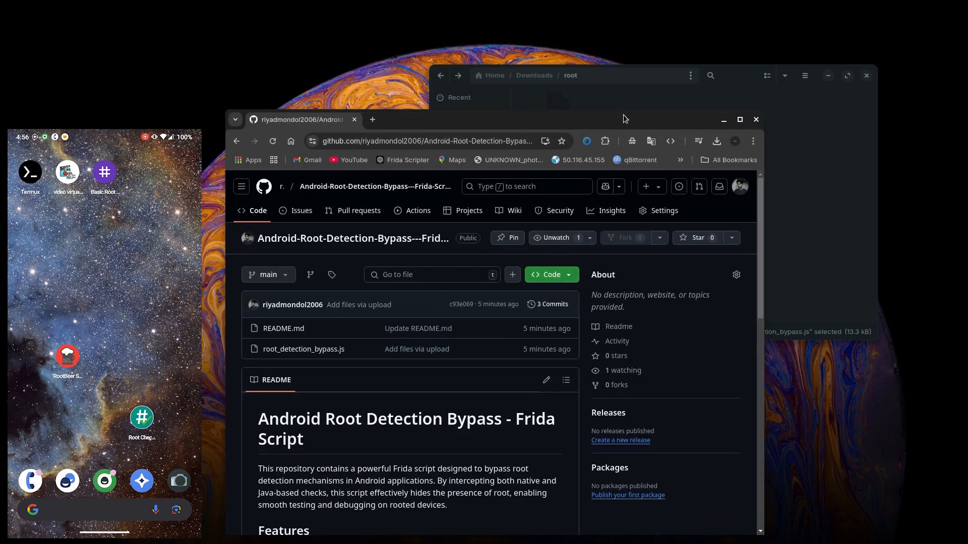
left_click(755, 119)
type("adb shell")
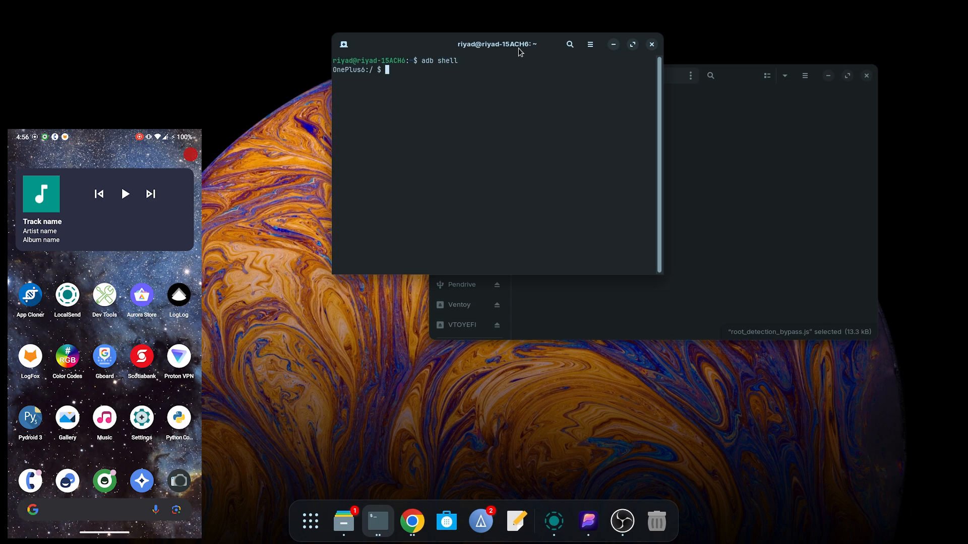
Step: Run su, cd into /data/local/tmp, list files, and start typing the frida server name
type("su")
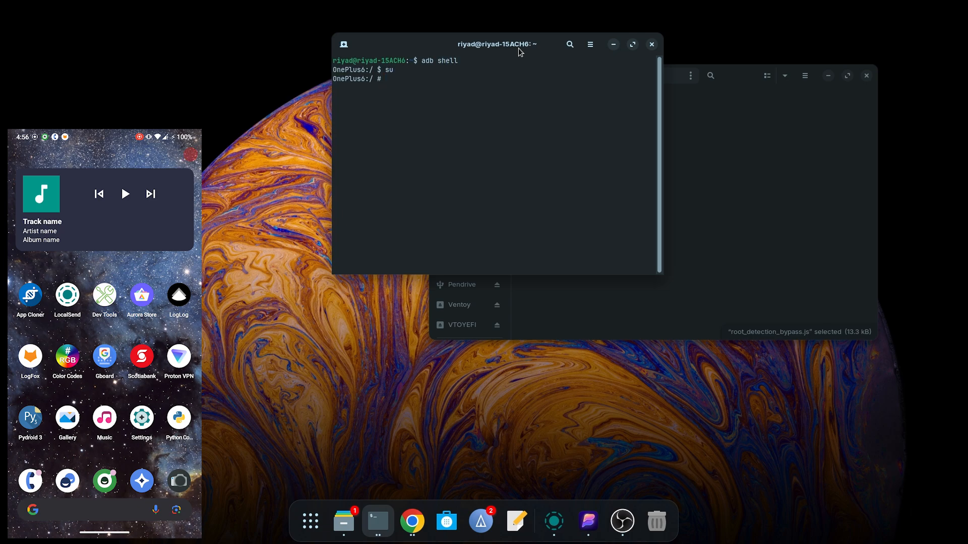
type("cd")
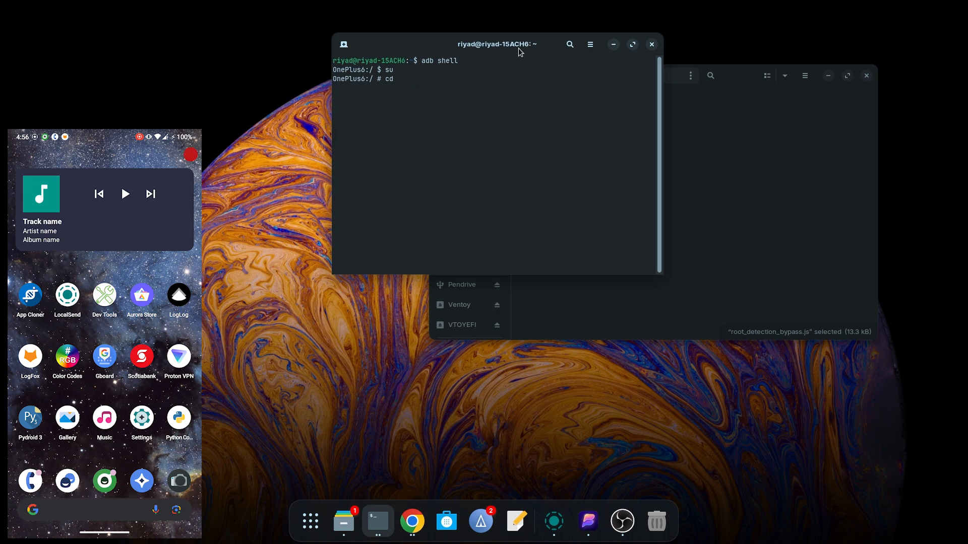
type("/data/")
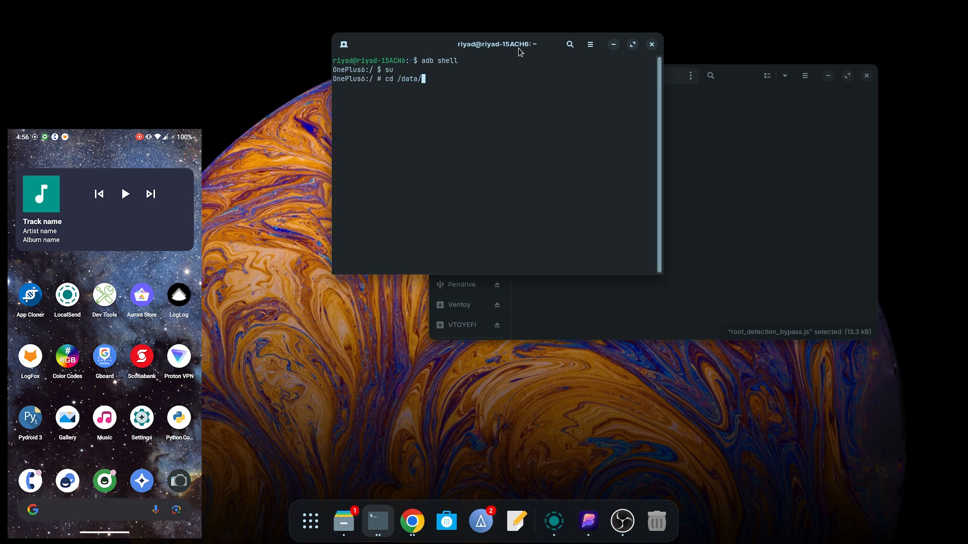
type("d")
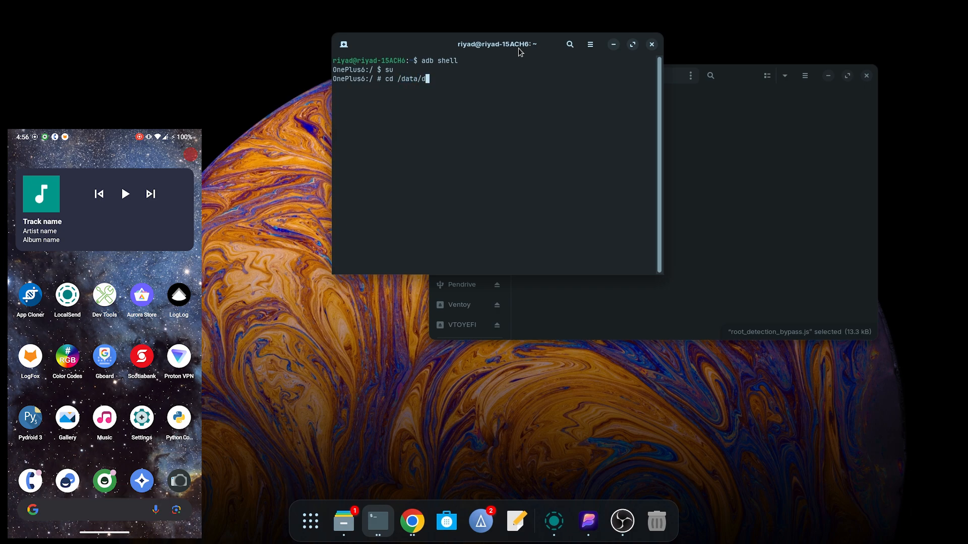
type("local/tmp")
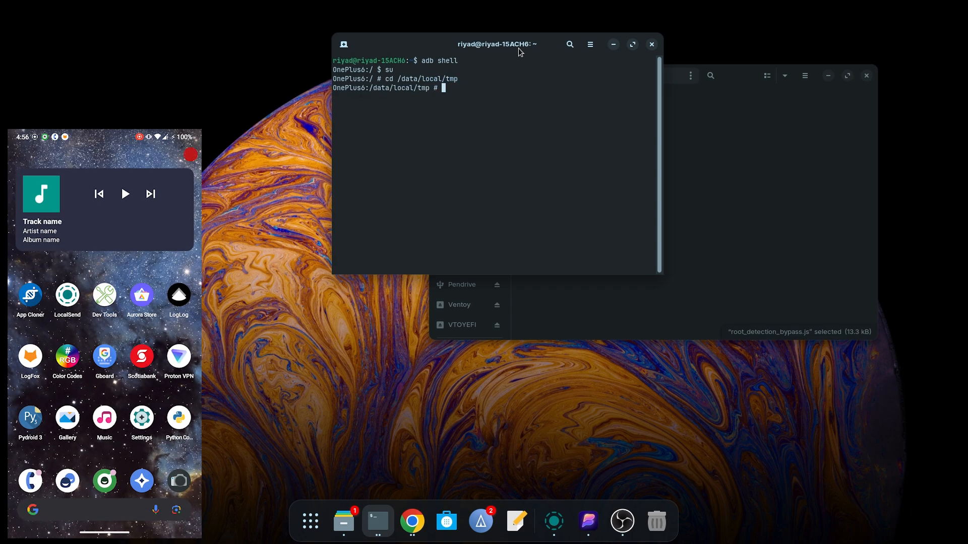
type("ls")
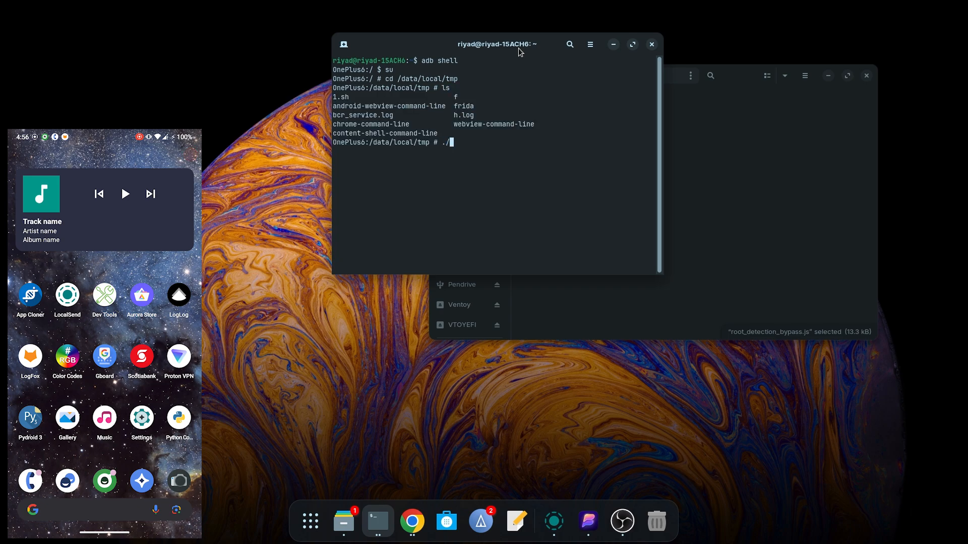
type("frida -")
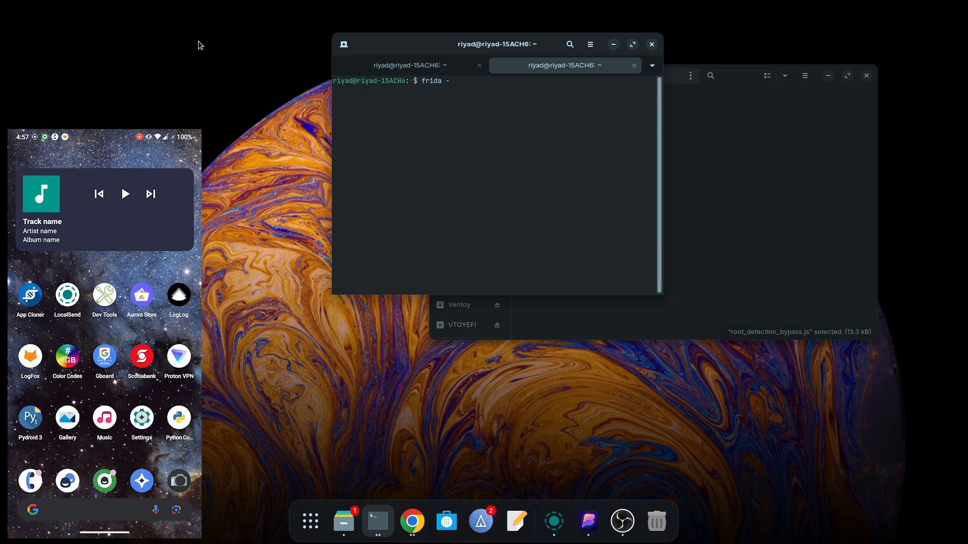
Step: Run frida-ps -U to list processes on the USB-connected phone
type("ps")
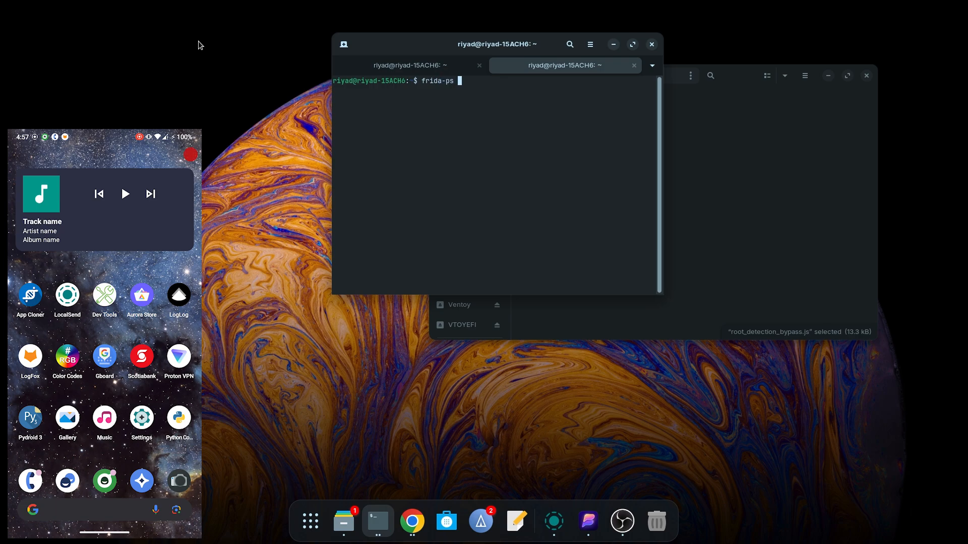
type("-U")
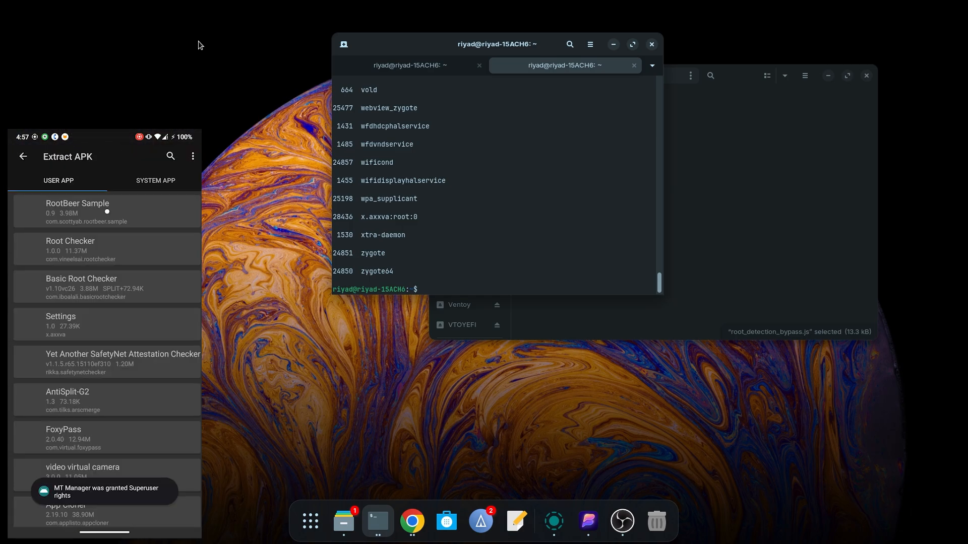
left_click(78, 210)
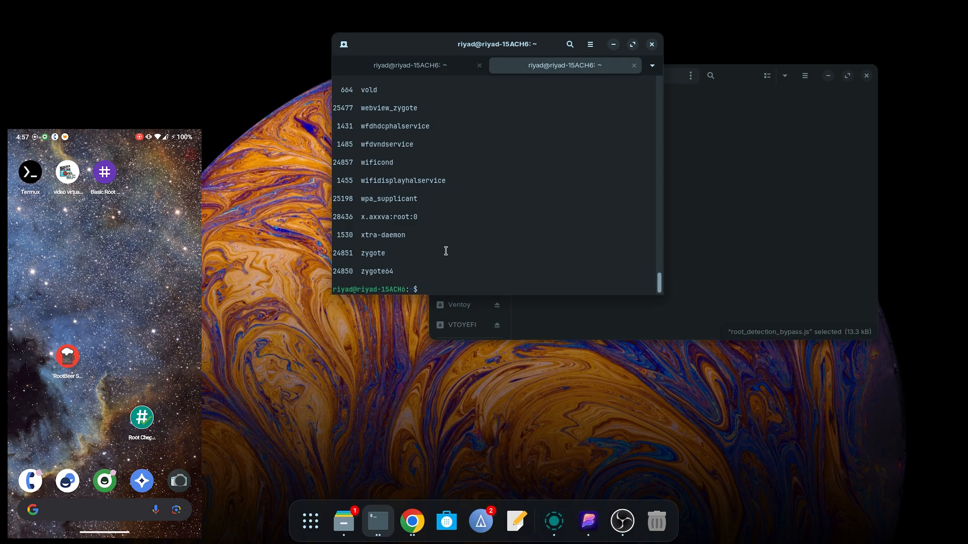
Step: Type frida -U -f com.scottyab.rootbeer.sample -l at the prompt
type("f")
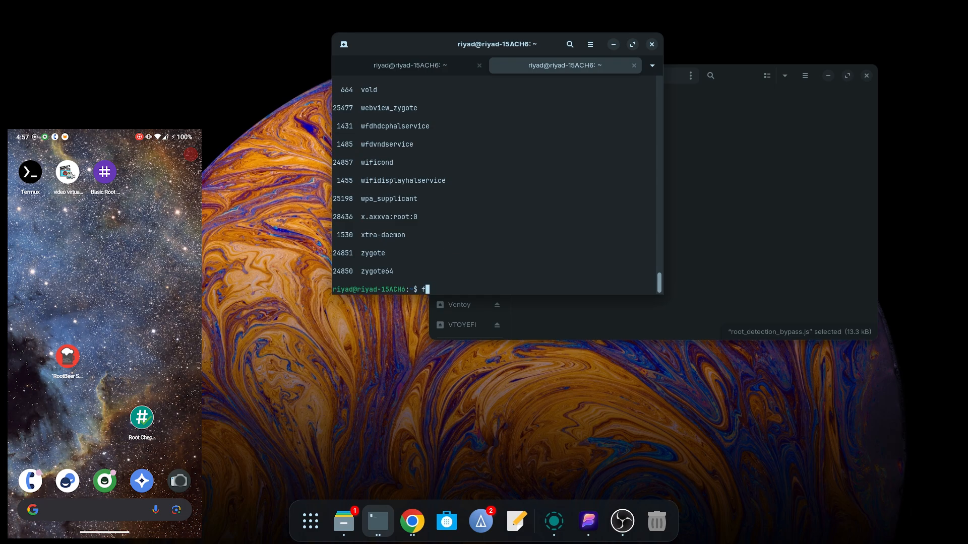
type("rida")
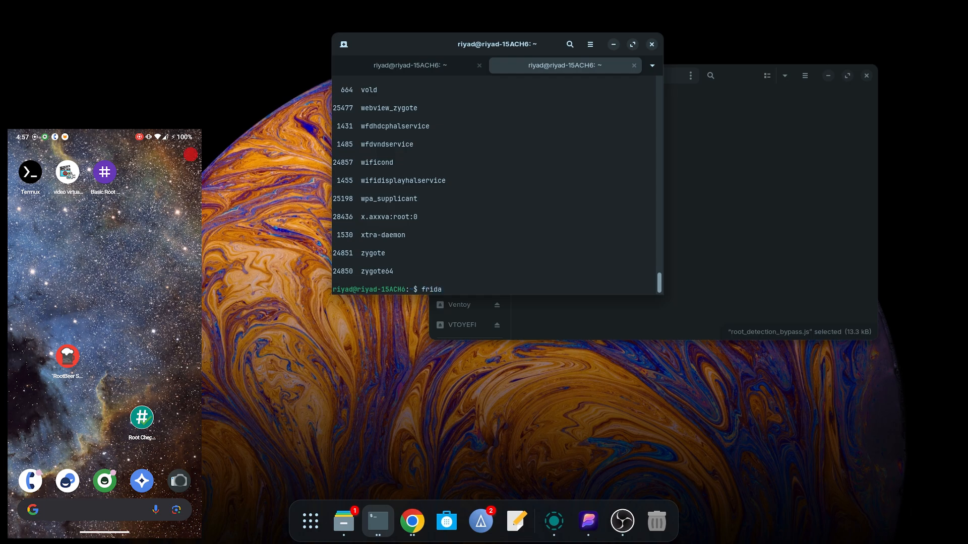
type("-U")
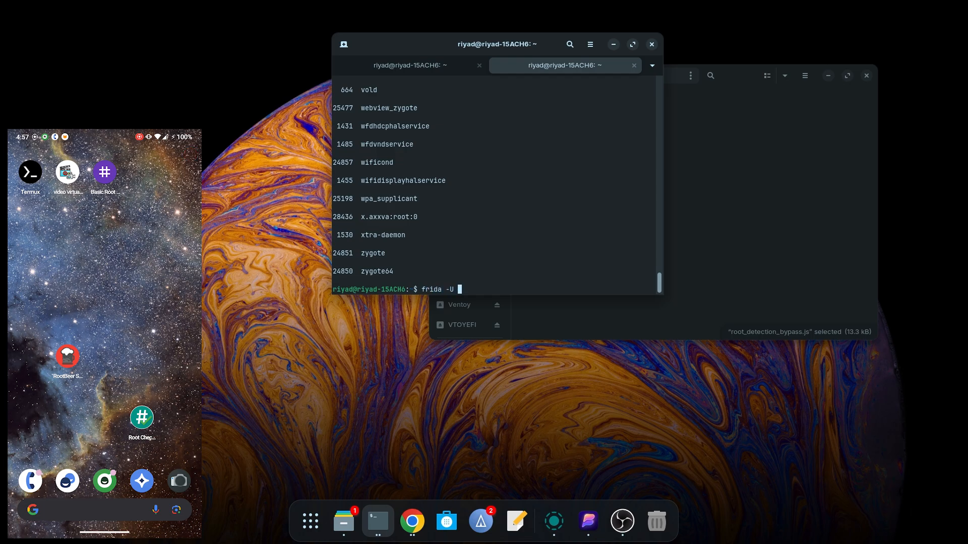
type("-f")
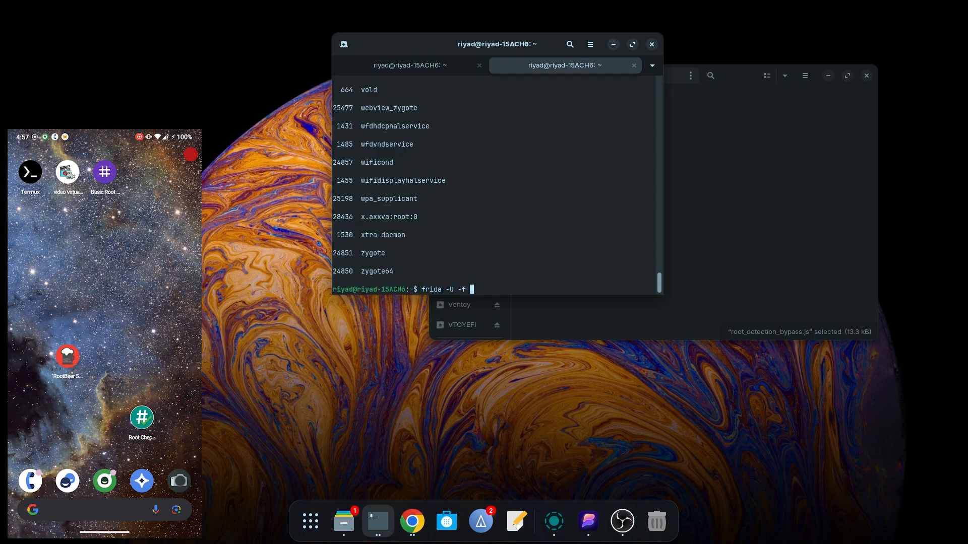
type("com.scottyab.rootbeer.sample -l")
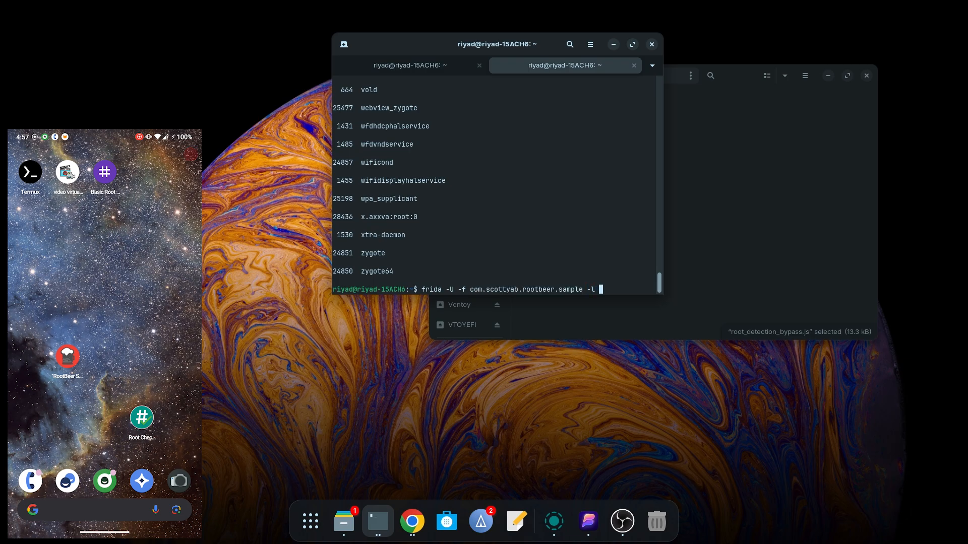